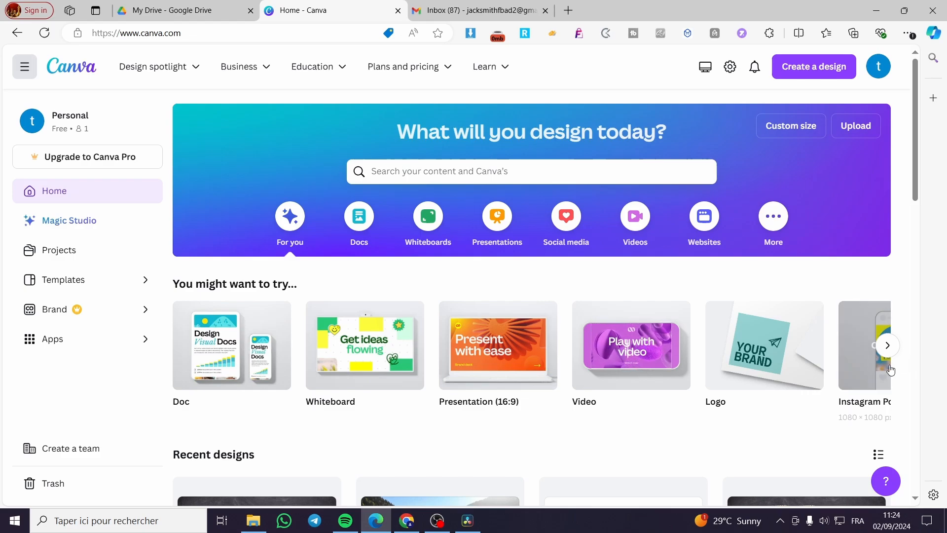
# Search Canva for 'resume' and browse the matching designs and templates
pyautogui.scroll(-3)
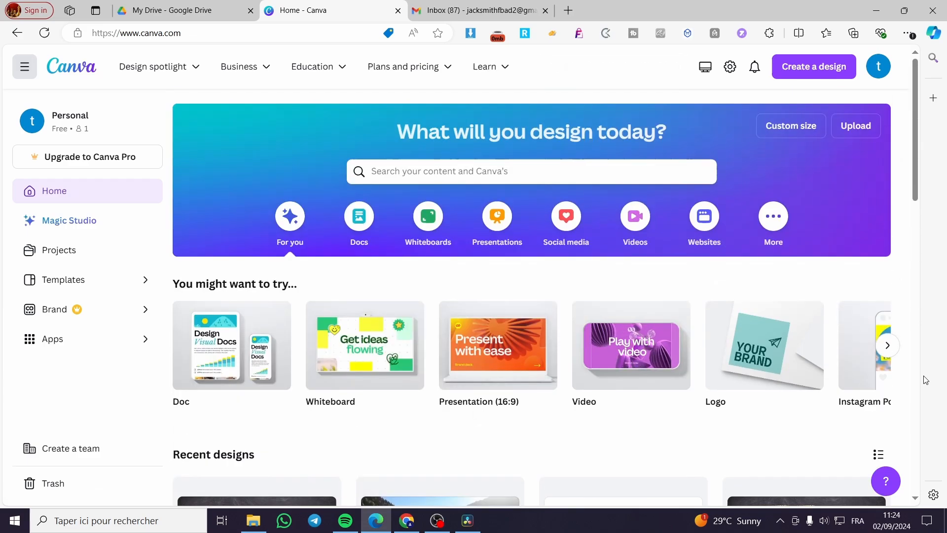
pyautogui.click(531, 172)
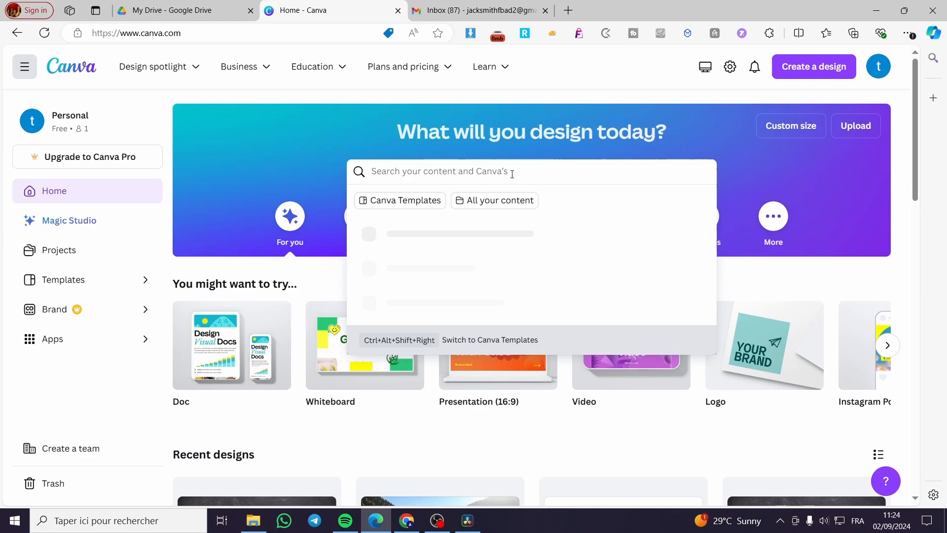
pyautogui.write('resume')
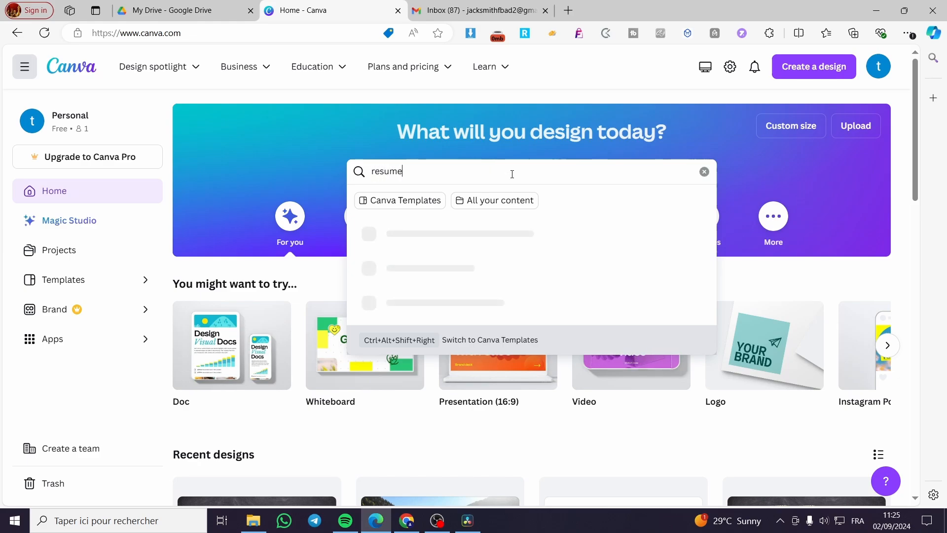
pyautogui.press('Enter')
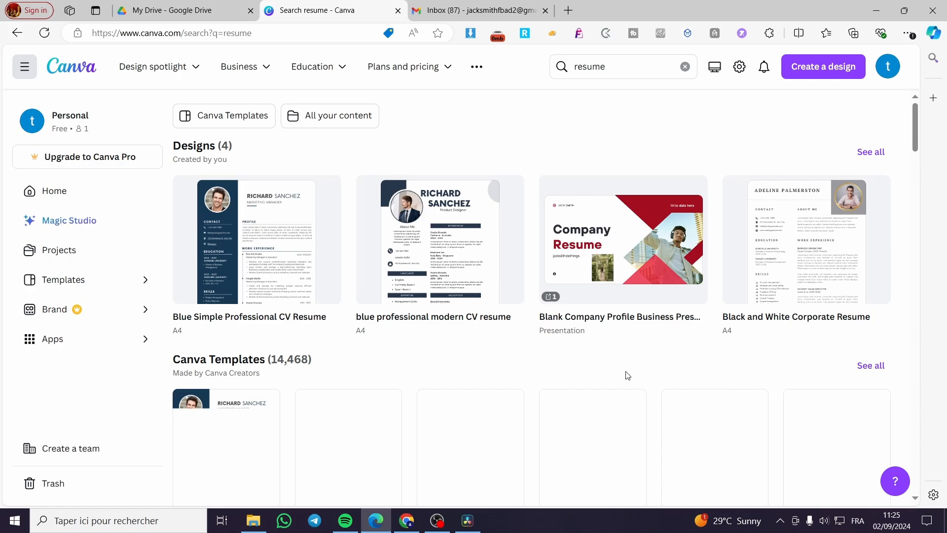
pyautogui.scroll(-3)
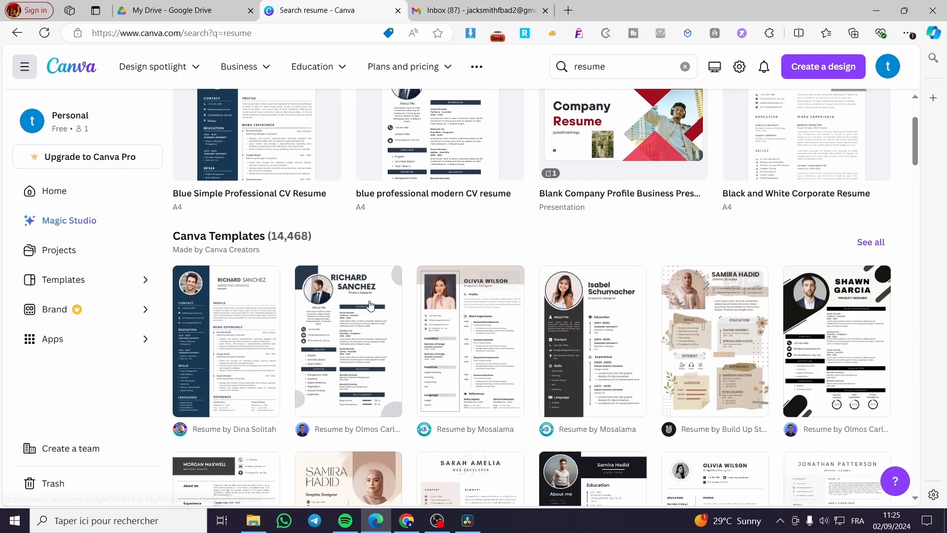
pyautogui.moveTo(433, 351)
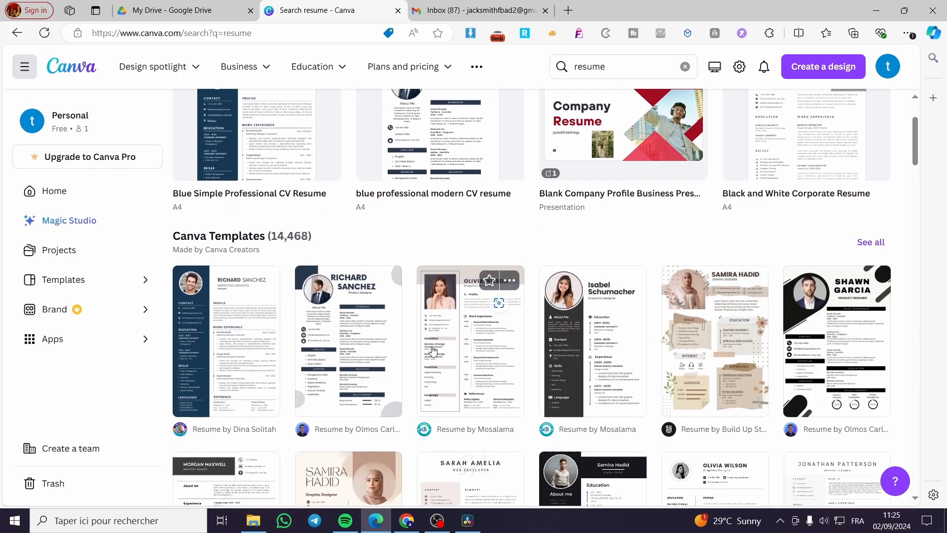
pyautogui.scroll(-3)
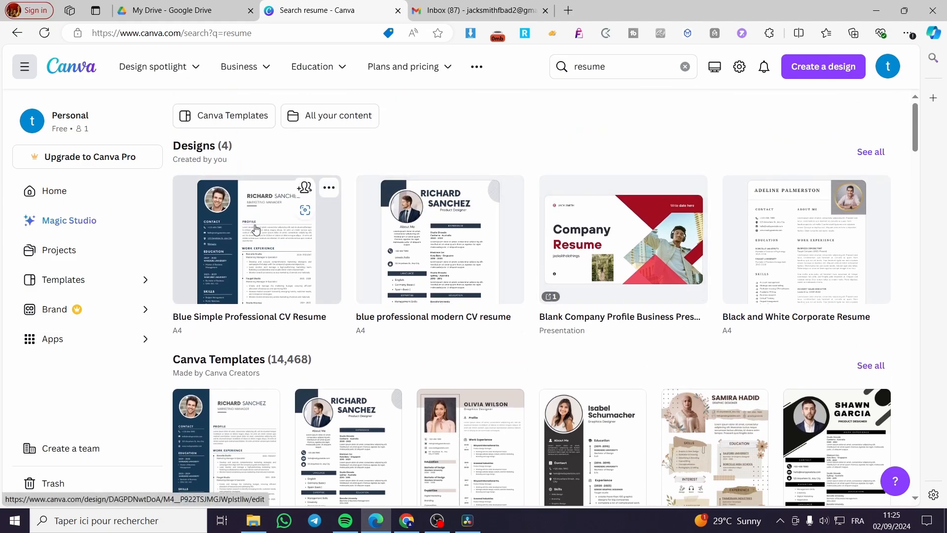
# Open the Blue Simple Professional CV Resume design and zoom in on its contact area
pyautogui.click(248, 239)
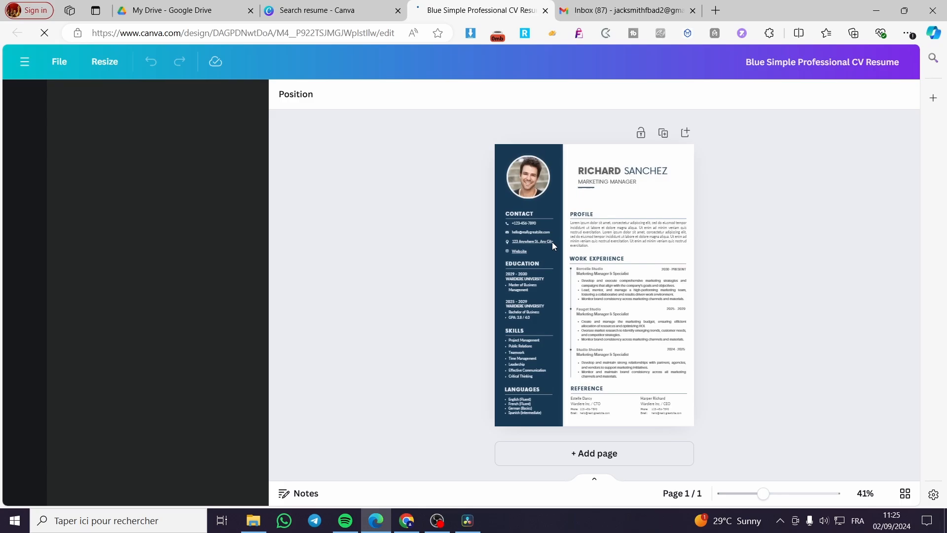
pyautogui.click(25, 102)
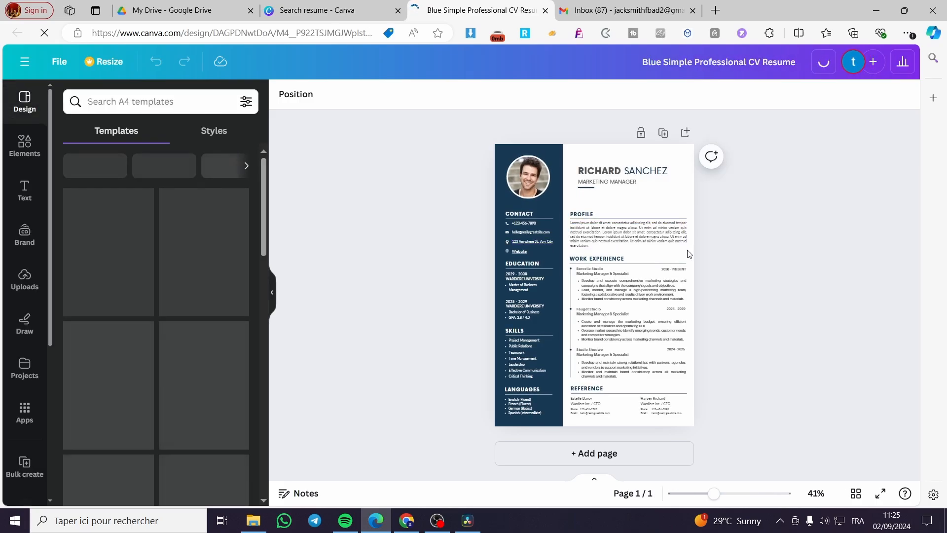
pyautogui.moveTo(715, 494); pyautogui.dragTo(718, 493)
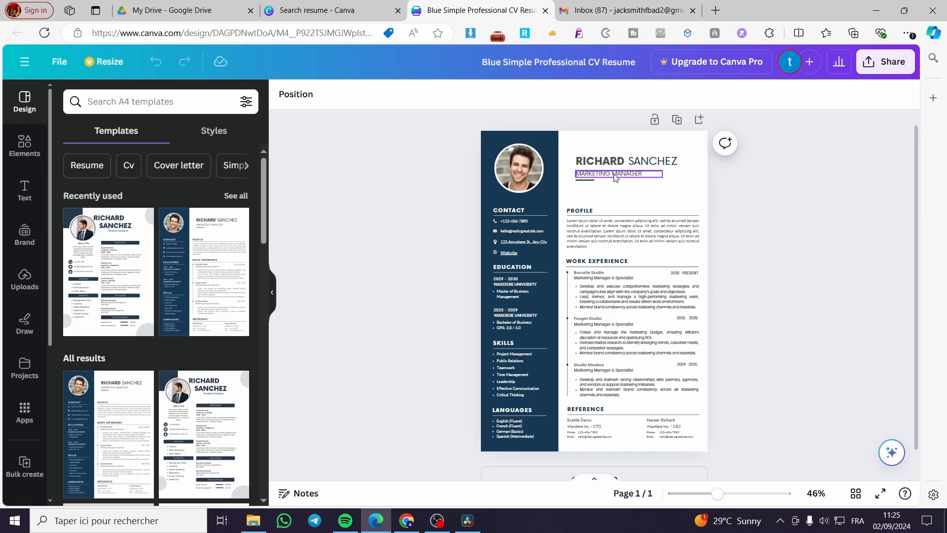
pyautogui.click(656, 161)
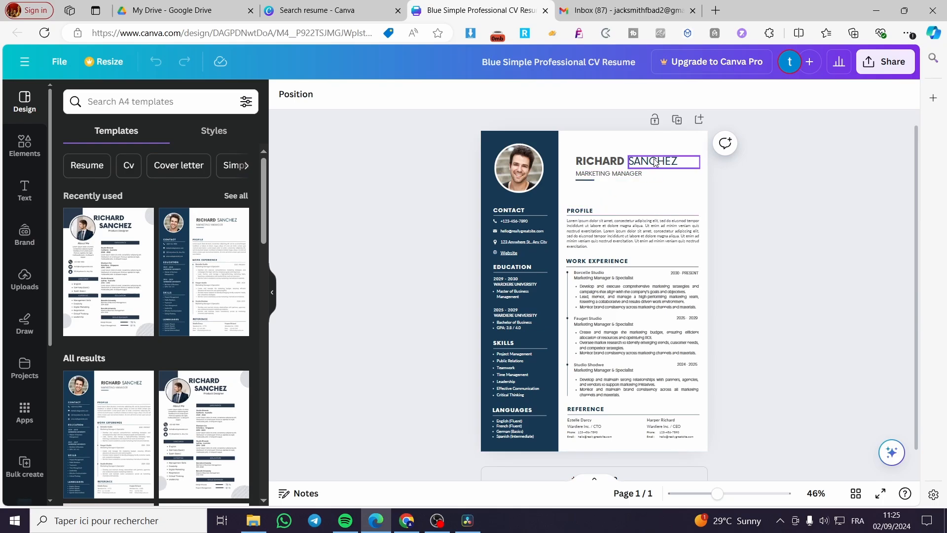
pyautogui.click(610, 174)
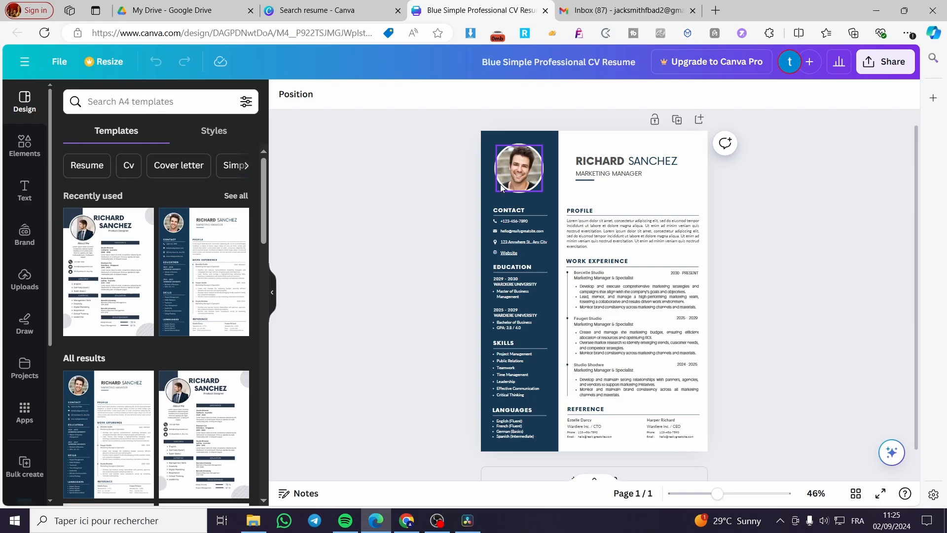
pyautogui.moveTo(514, 175)
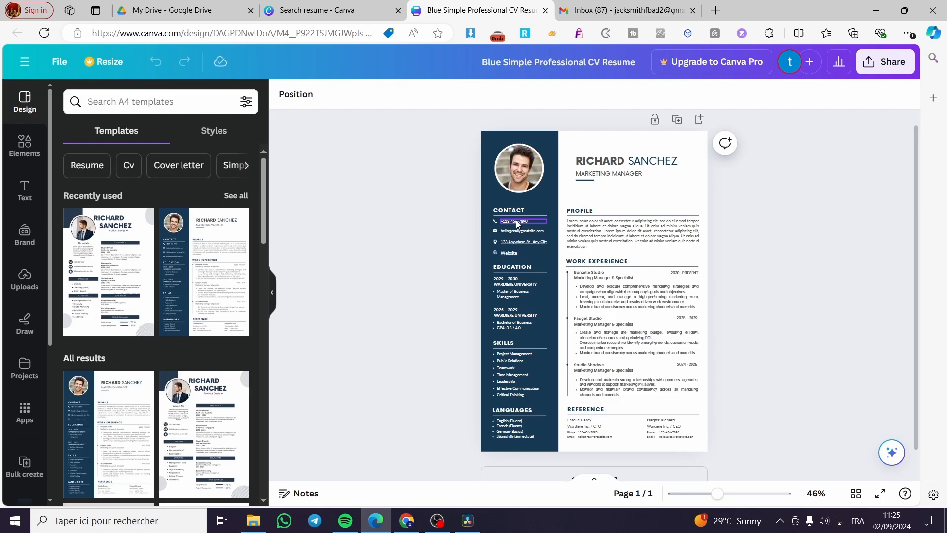
pyautogui.click(523, 242)
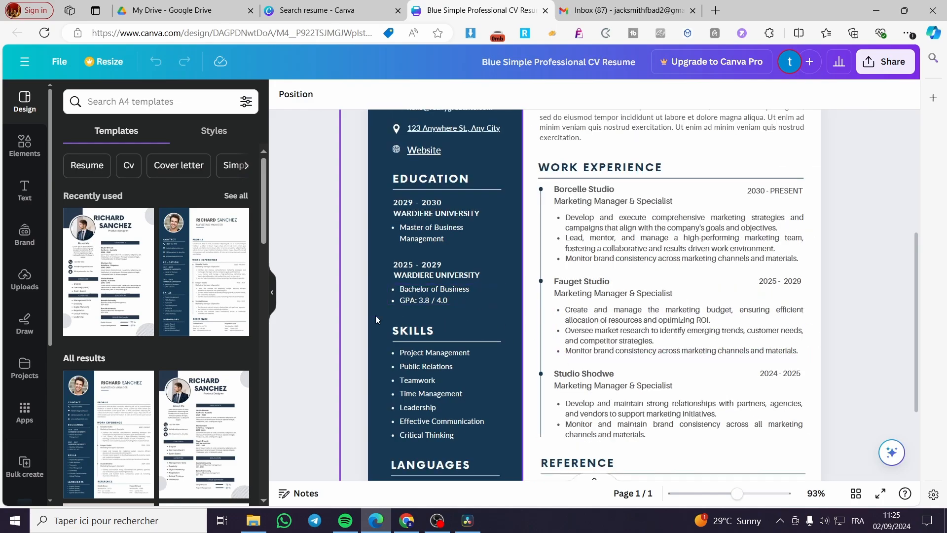
# Search the Elements library for 'facebook' graphics
pyautogui.click(24, 145)
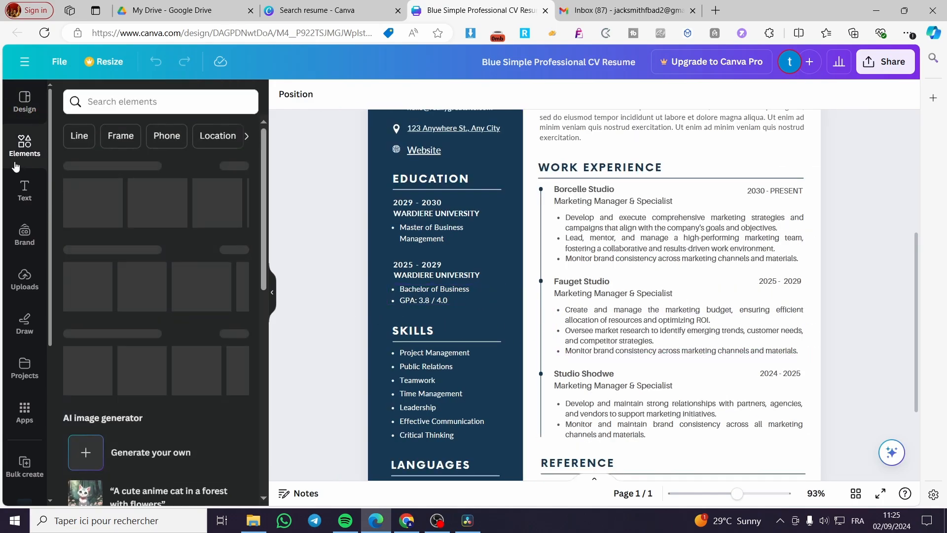
pyautogui.click(160, 100)
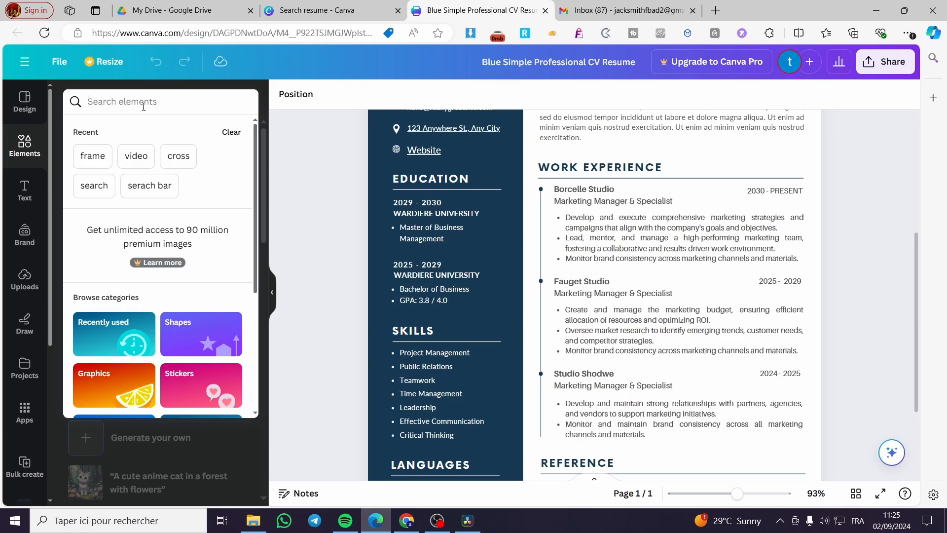
pyautogui.write('facebook')
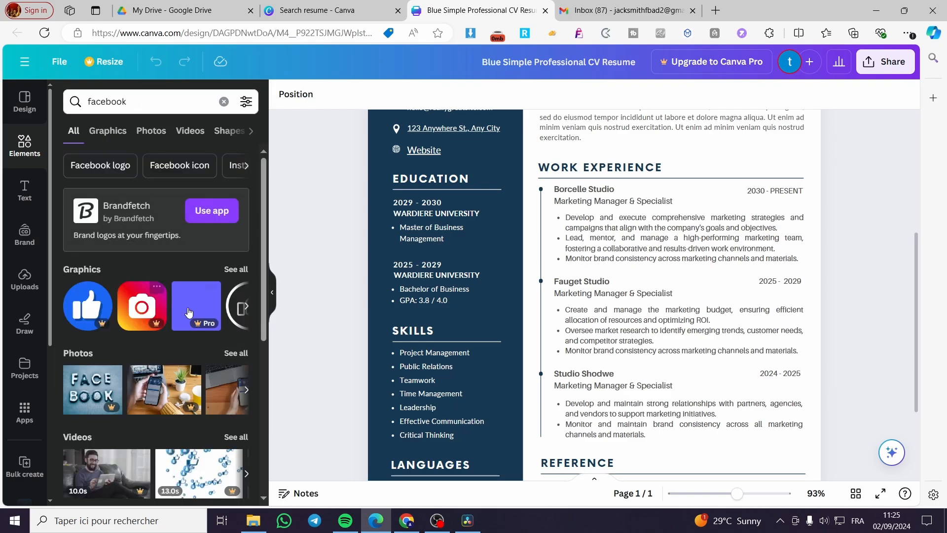
# Add the Facebook 'f' graphic and place it just below the Website link
pyautogui.click(108, 130)
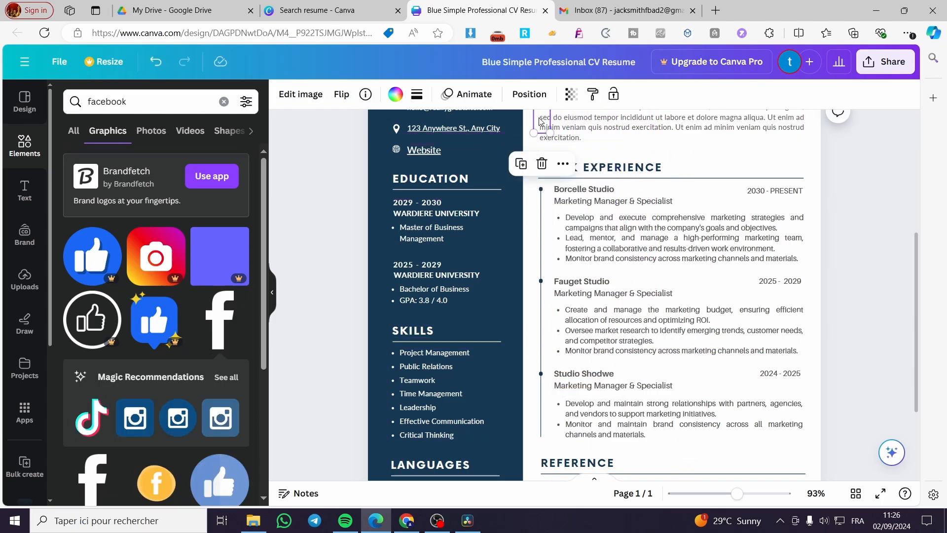
pyautogui.click(434, 352)
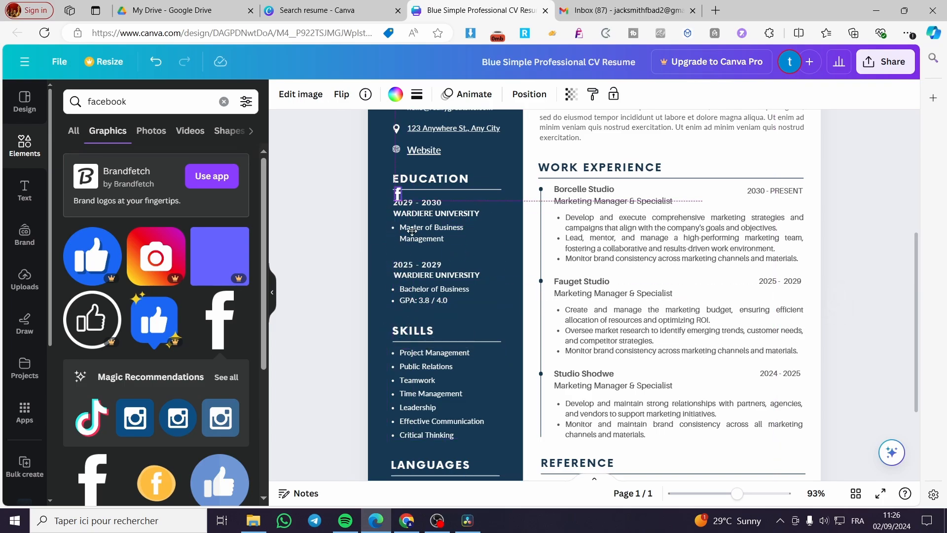
pyautogui.click(397, 194)
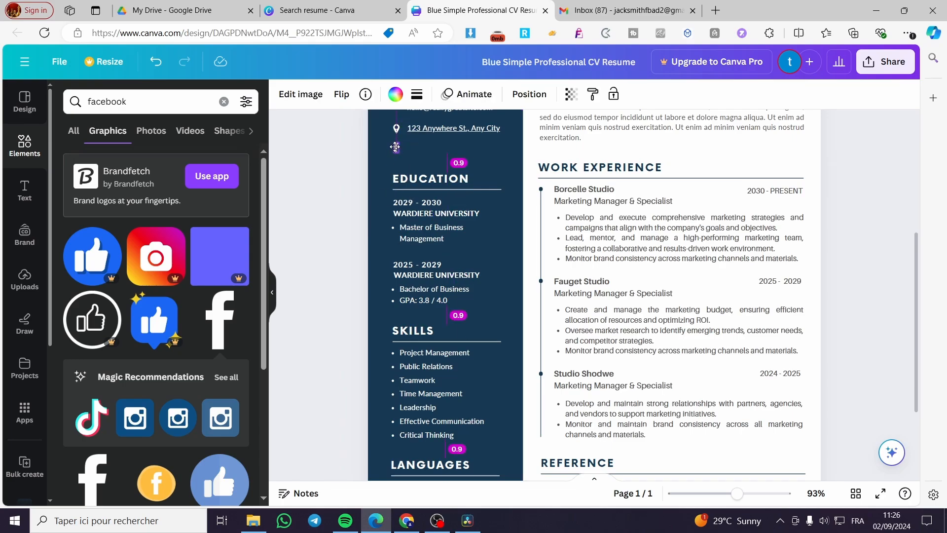
pyautogui.click(396, 147)
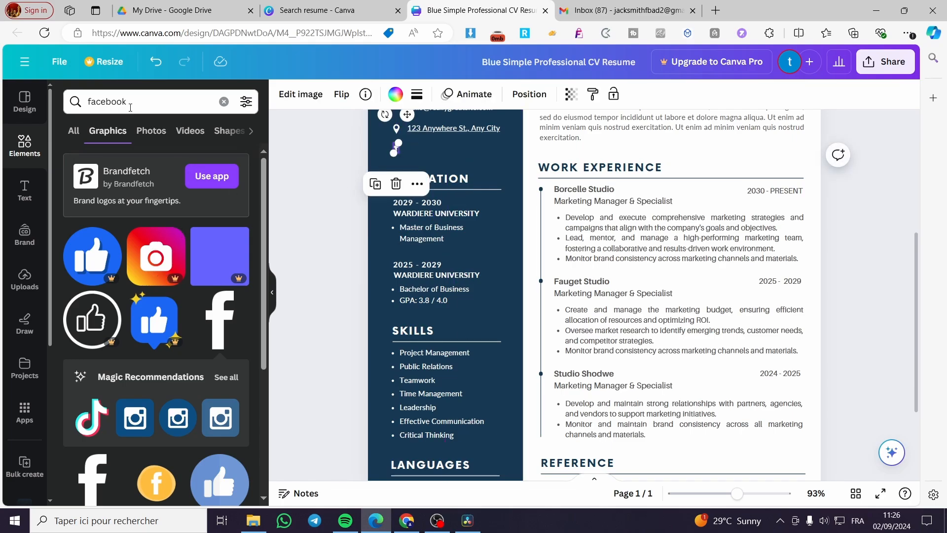
# Add an Instagram graphic below the Facebook icon and recolor it white
pyautogui.write('instagram')
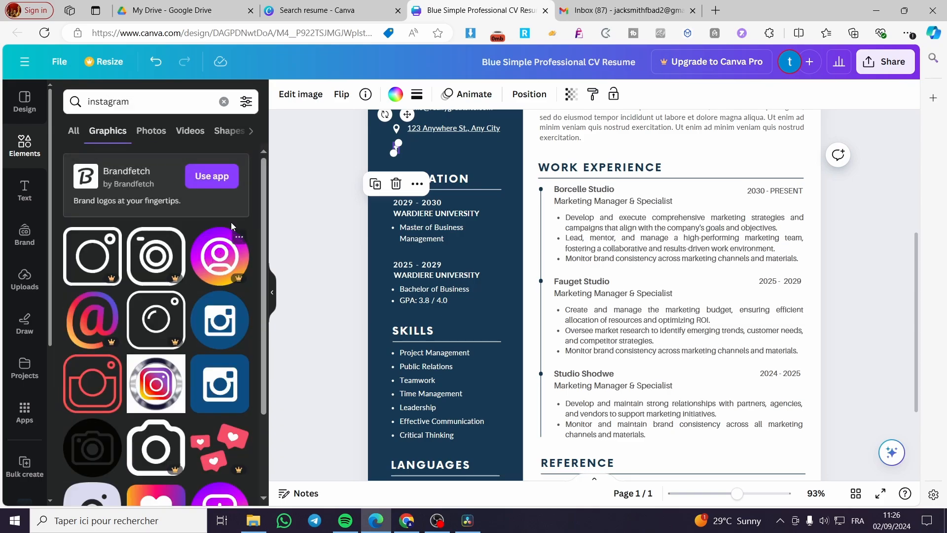
pyautogui.scroll(-3)
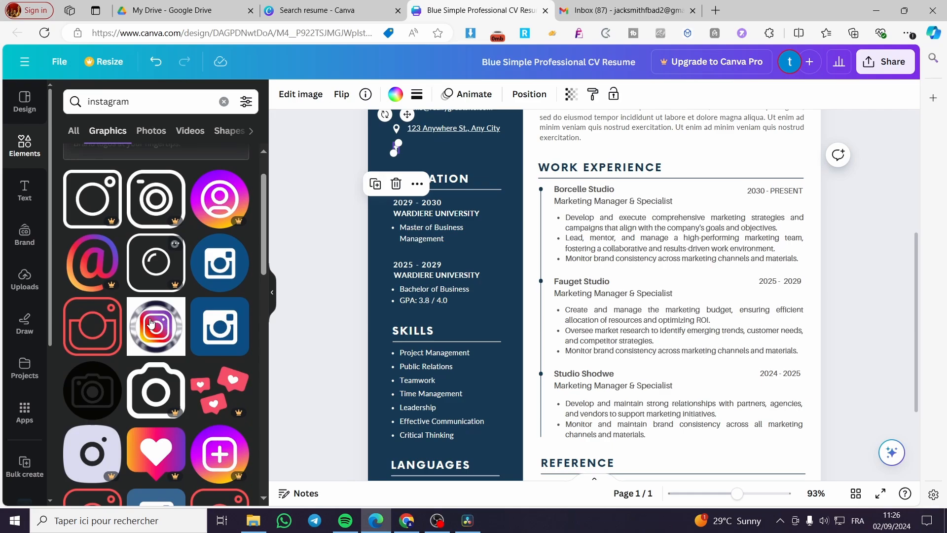
pyautogui.scroll(-3)
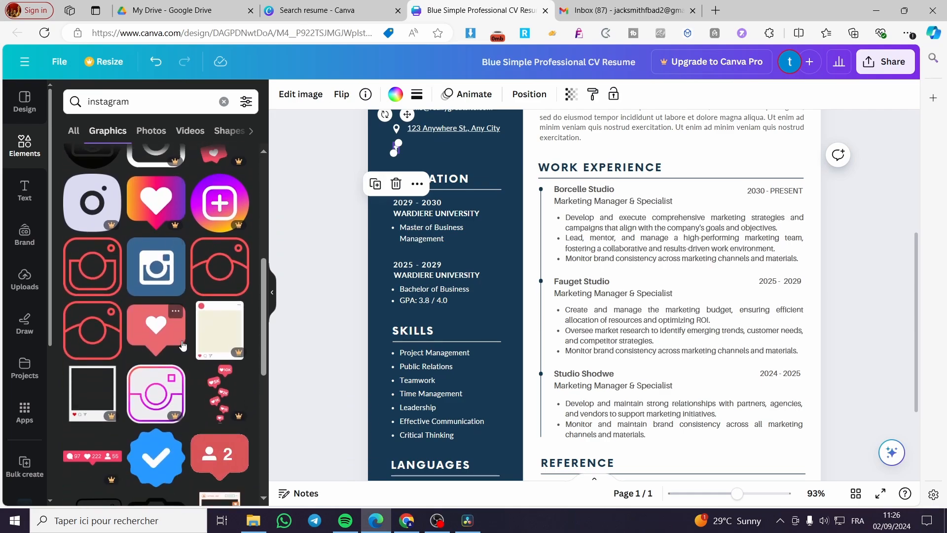
pyautogui.scroll(-3)
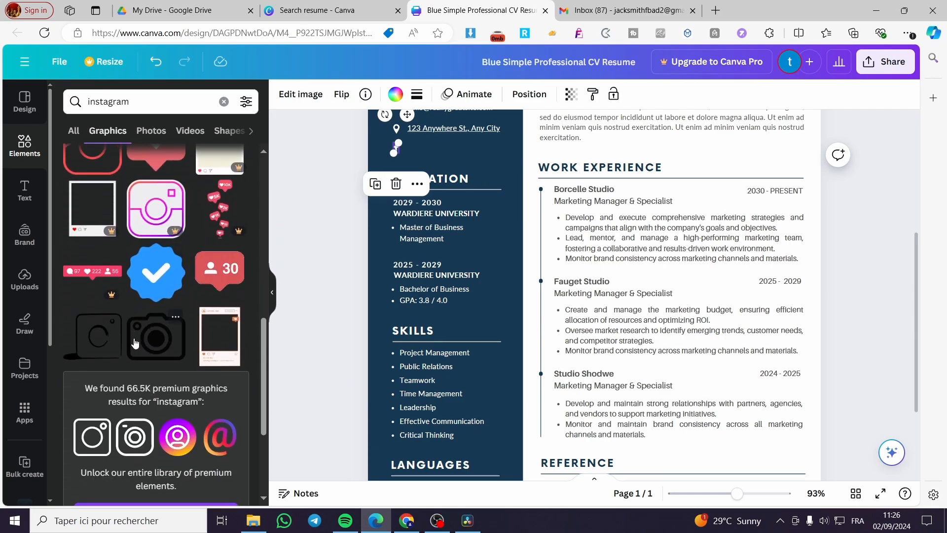
pyautogui.scroll(-3)
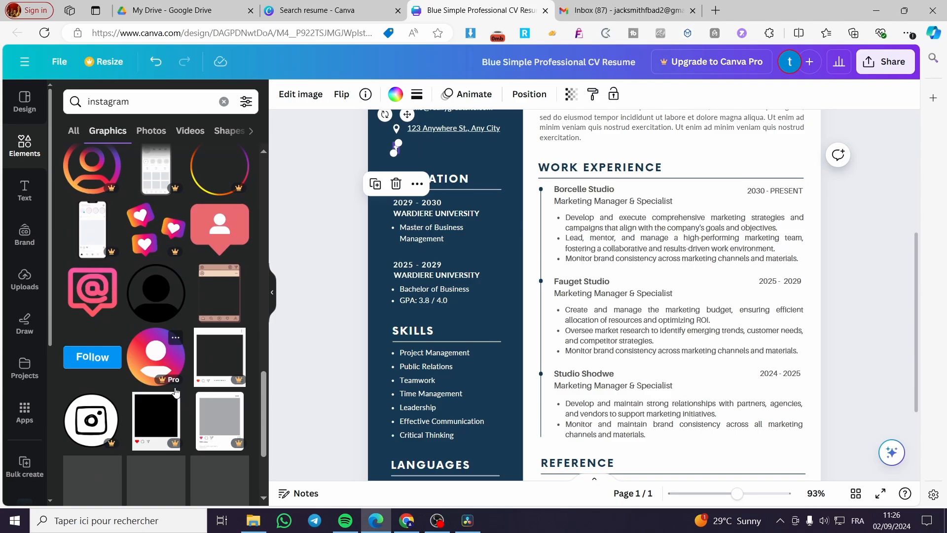
pyautogui.scroll(-3)
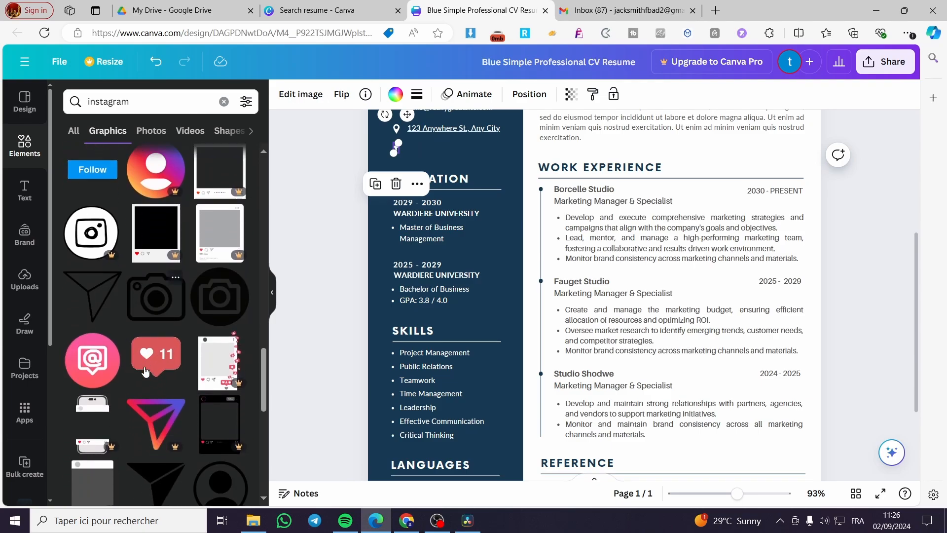
pyautogui.scroll(-3)
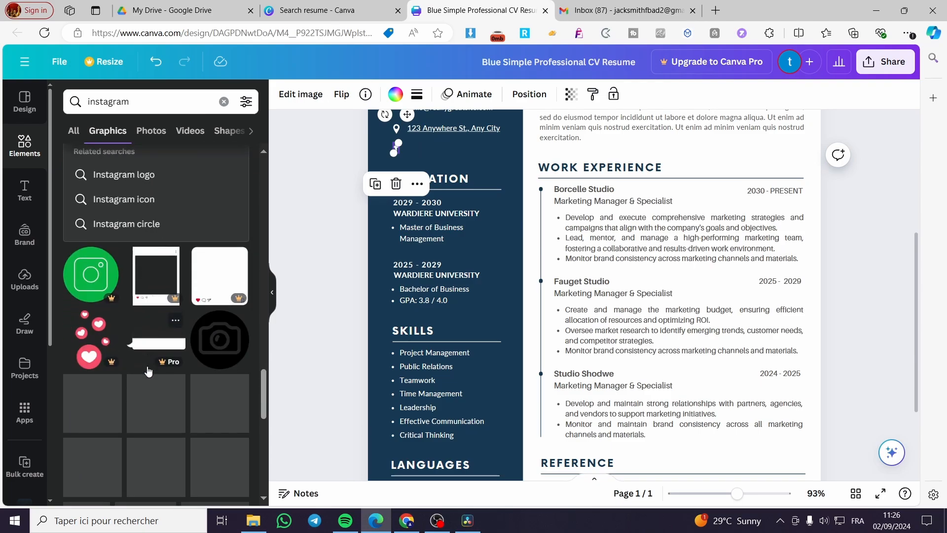
pyautogui.scroll(-3)
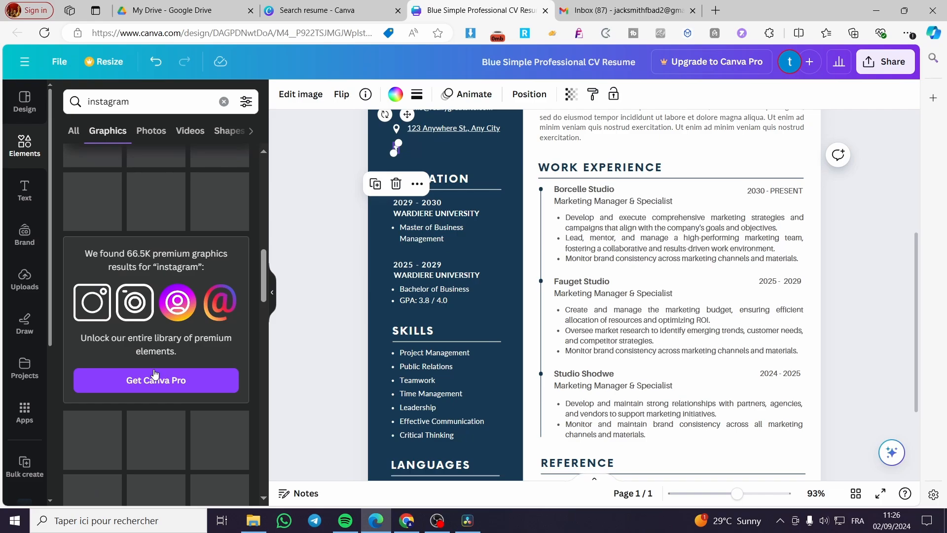
pyautogui.scroll(-3)
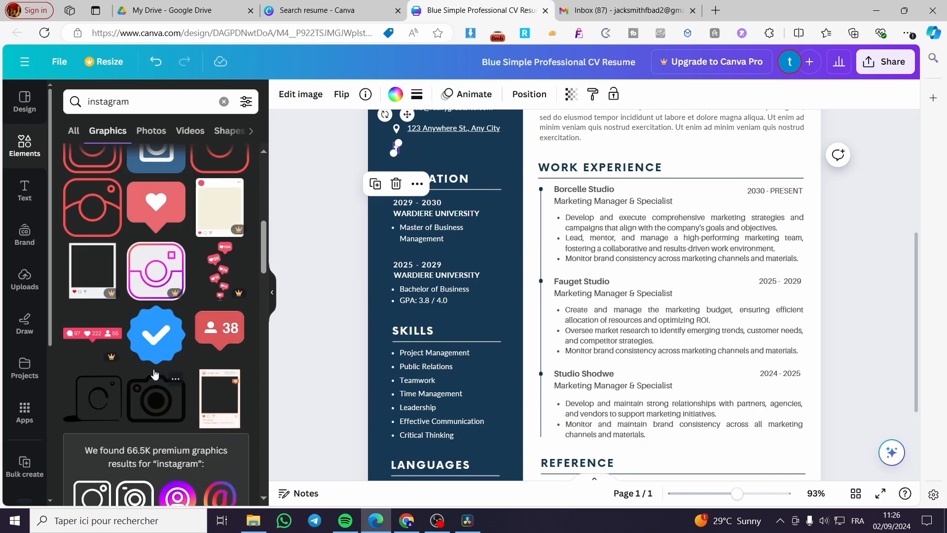
pyautogui.scroll(-3)
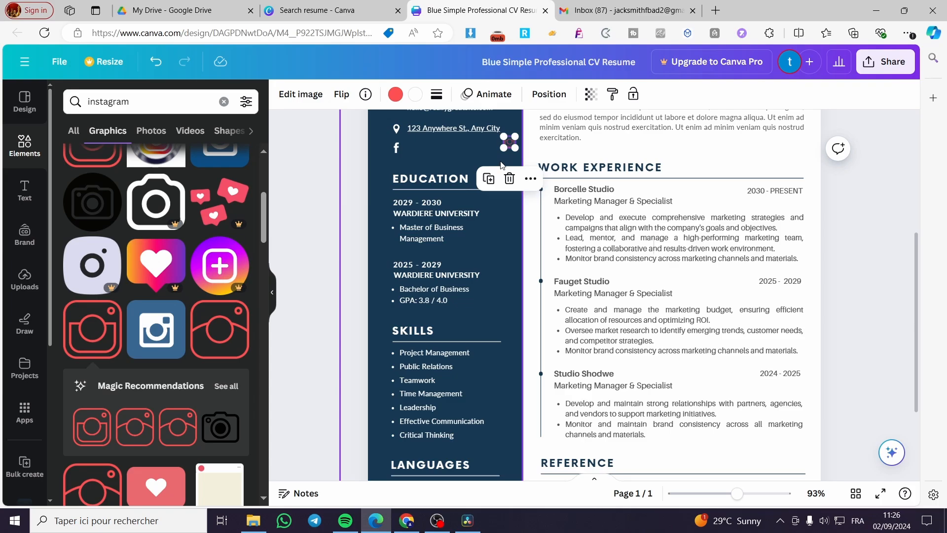
pyautogui.click(395, 94)
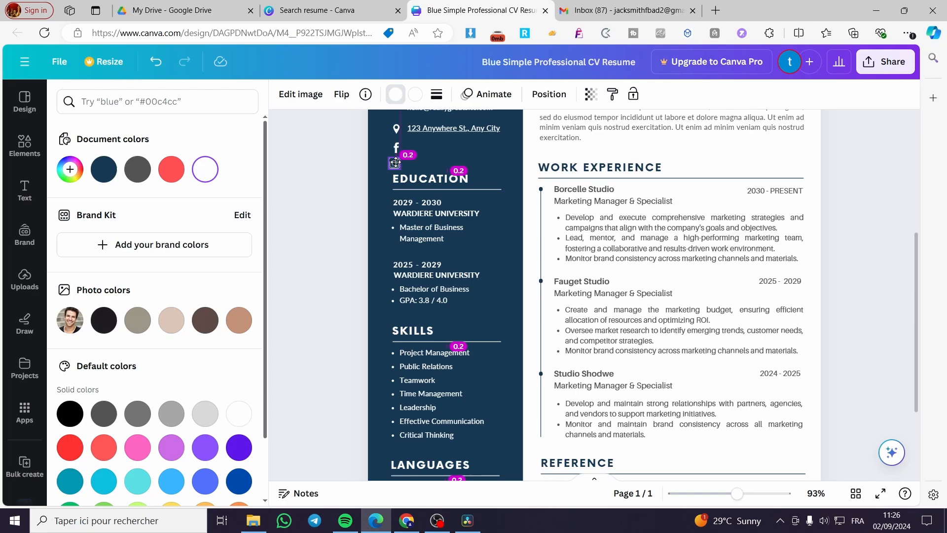
pyautogui.write('instagram')
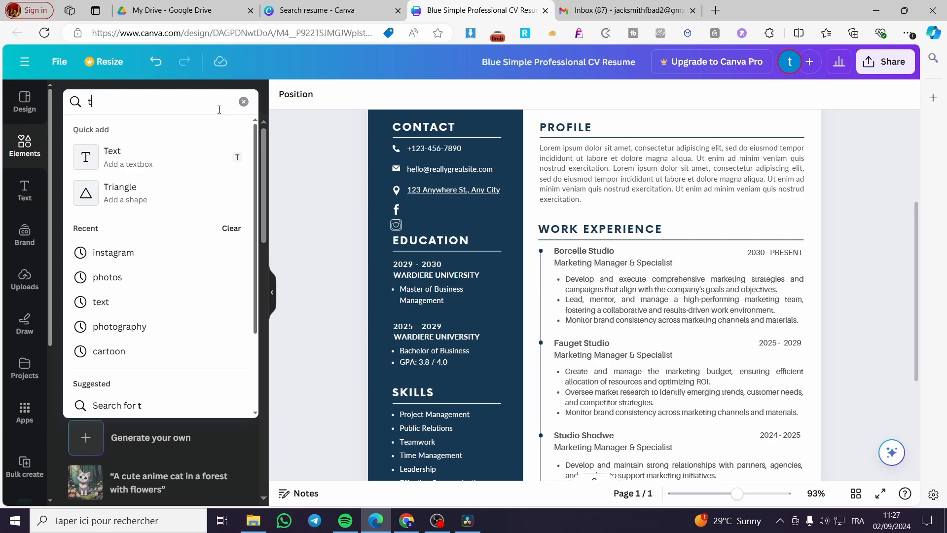
# Add the black Twitter bird graphic and place it above the Facebook icon
pyautogui.write('witter')
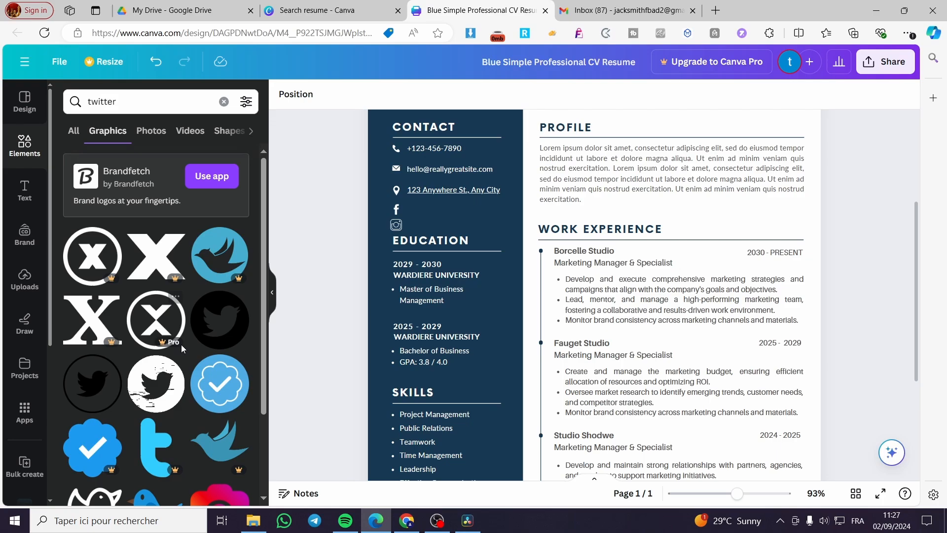
pyautogui.scroll(-3)
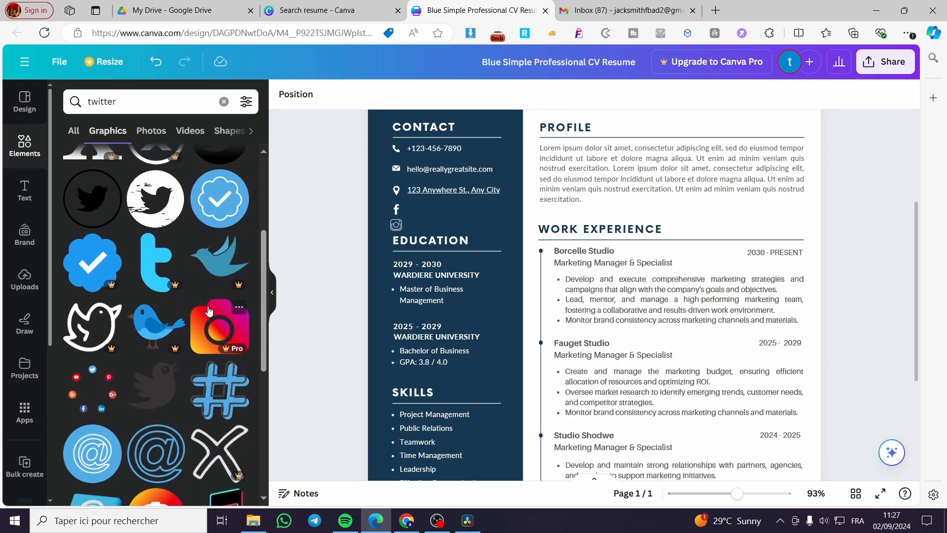
pyautogui.scroll(-3)
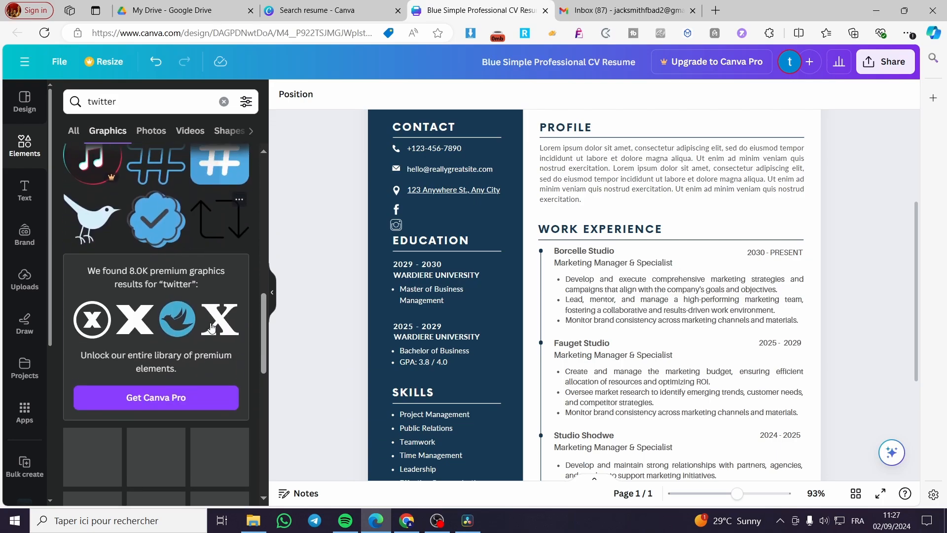
pyautogui.scroll(-3)
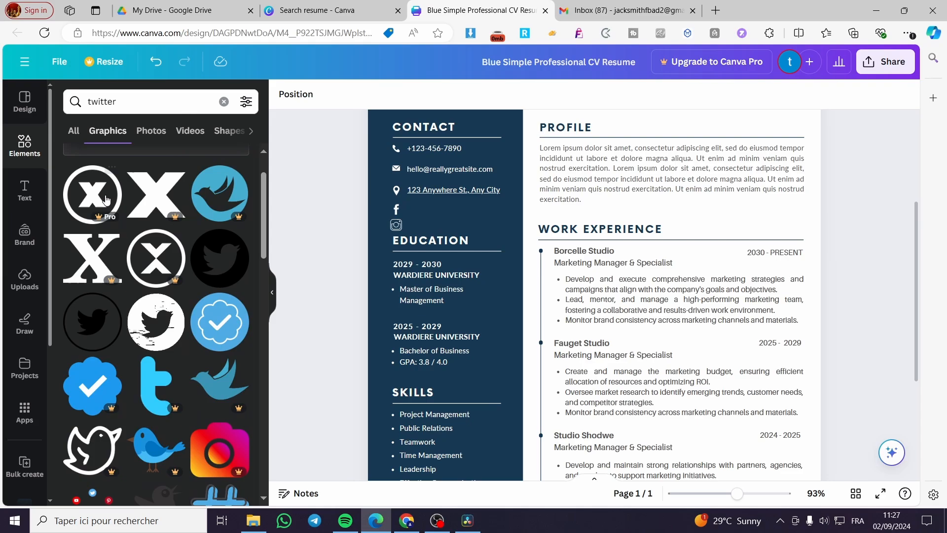
pyautogui.moveTo(275, 290)
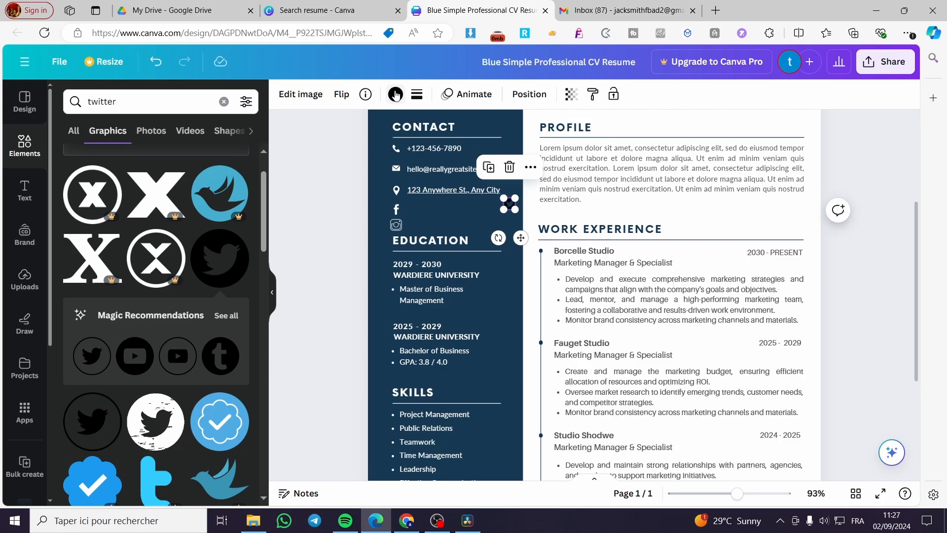
pyautogui.click(394, 95)
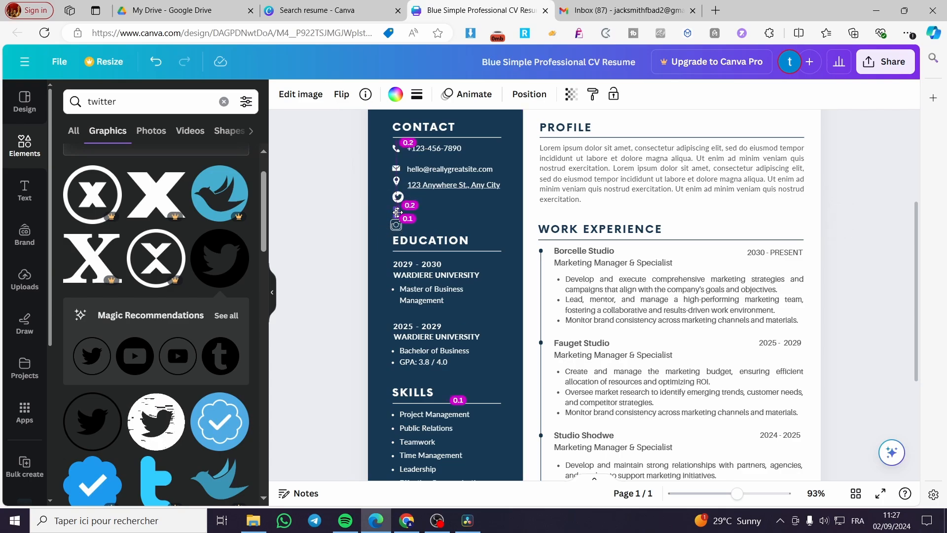
pyautogui.click(397, 197)
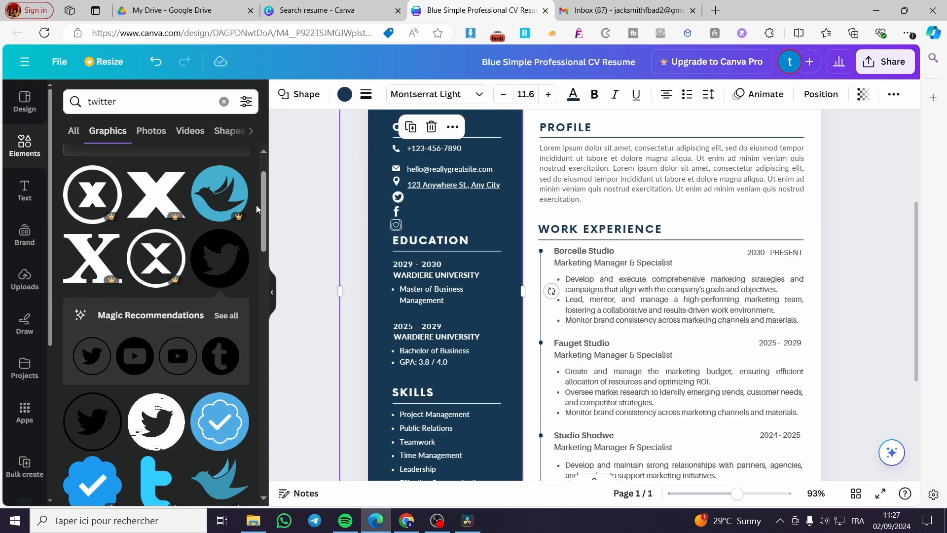
# Add white 'Twitter', 'Facebook' and 'Instagram' text labels beside their icons
pyautogui.click(224, 101)
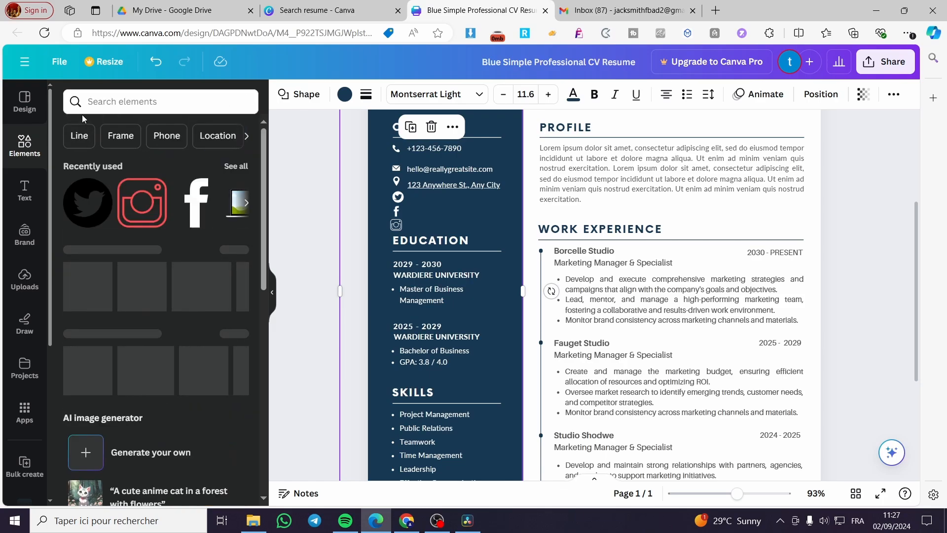
pyautogui.click(24, 190)
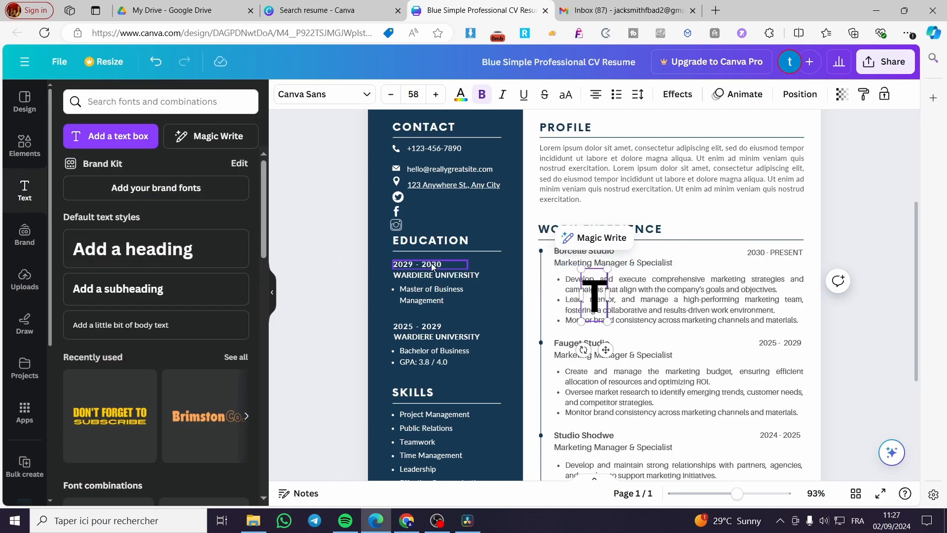
pyautogui.write('Twitter')
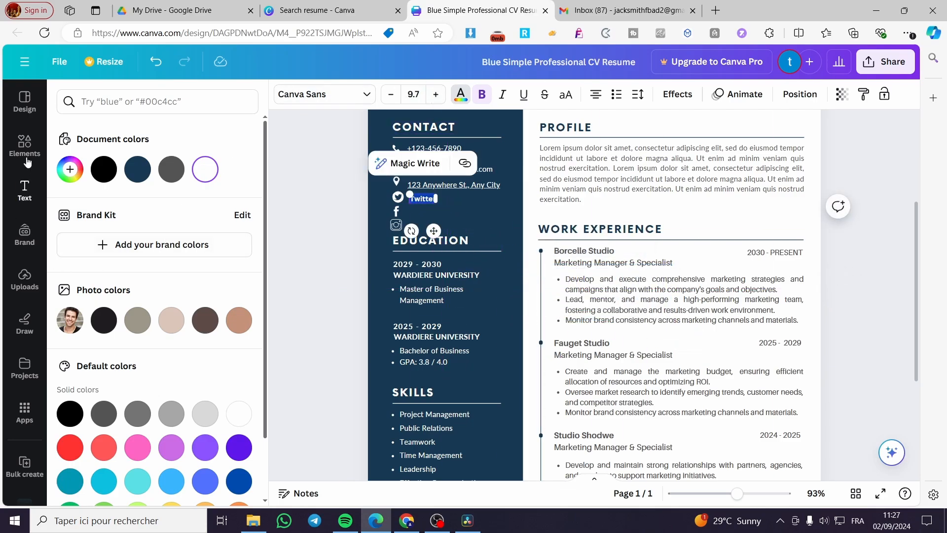
pyautogui.click(24, 145)
pyautogui.write('Instagram')
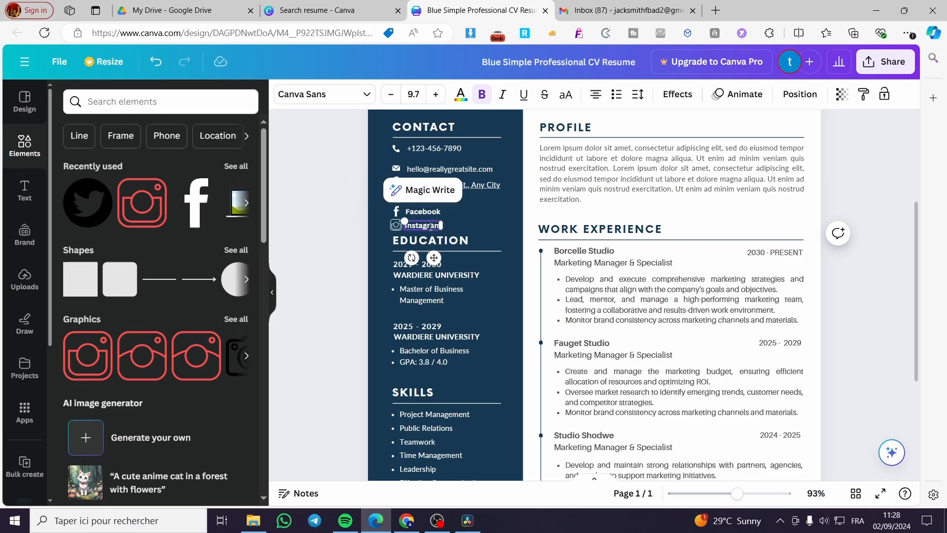
pyautogui.click(423, 199)
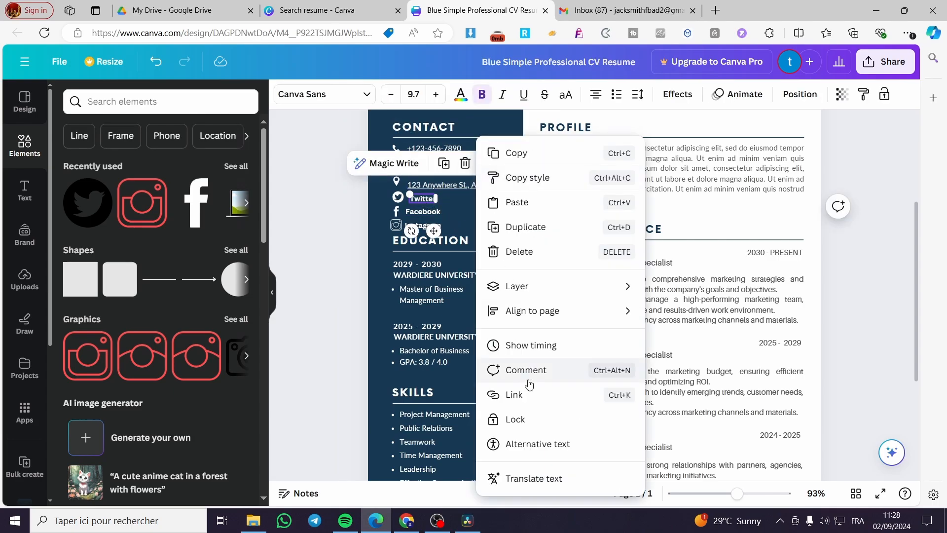
pyautogui.click(514, 394)
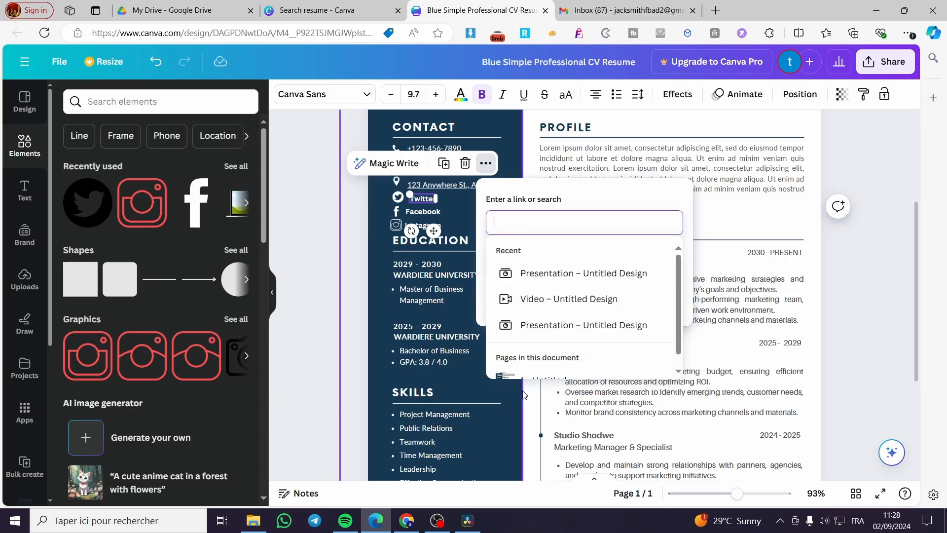
pyautogui.write('www.twitter.com/')
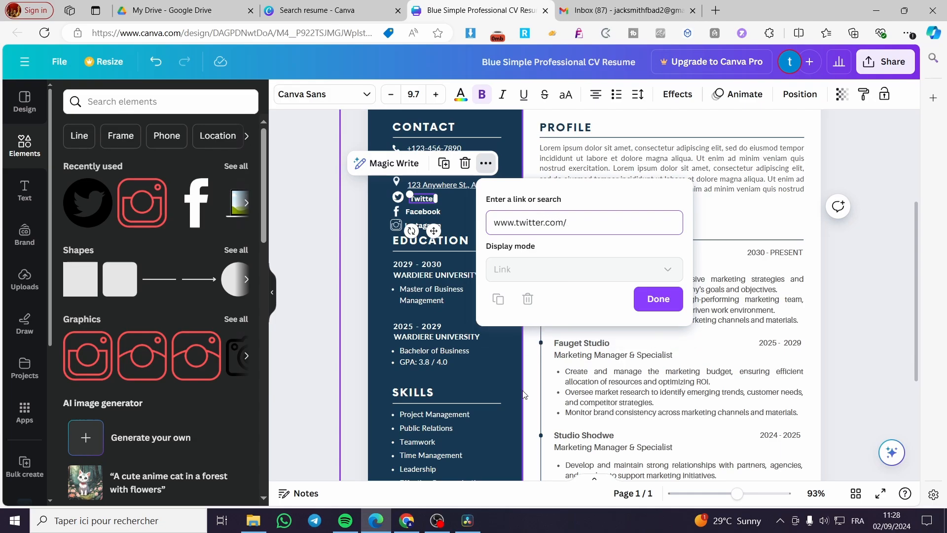
pyautogui.write('profile')
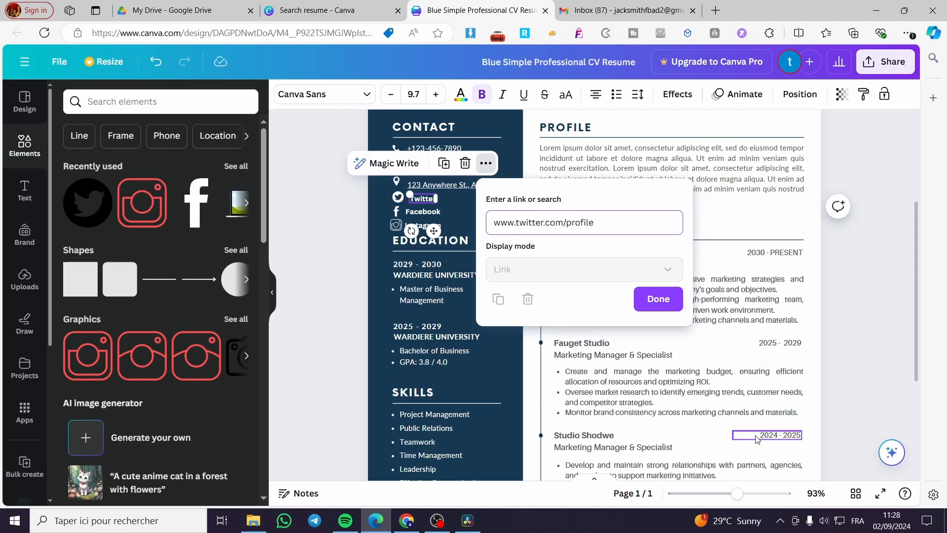
pyautogui.click(657, 298)
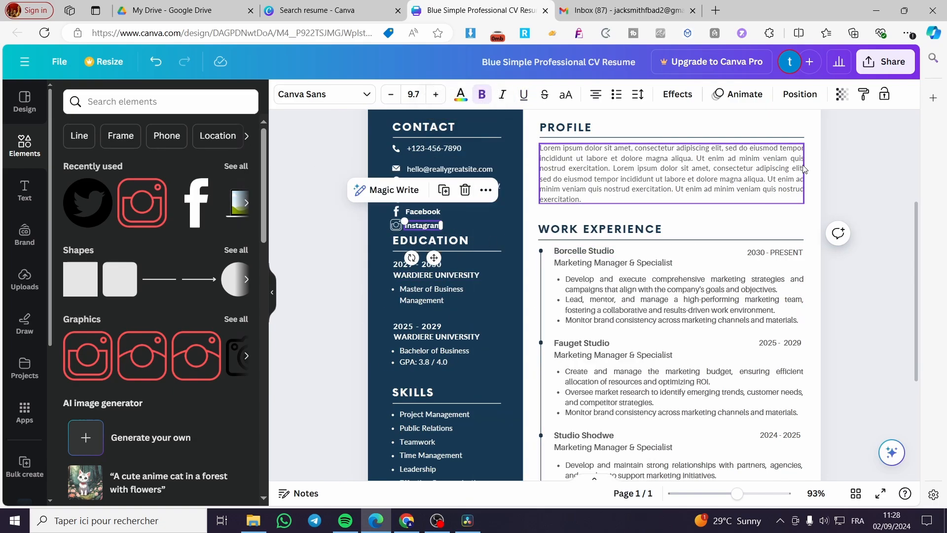
pyautogui.click(885, 62)
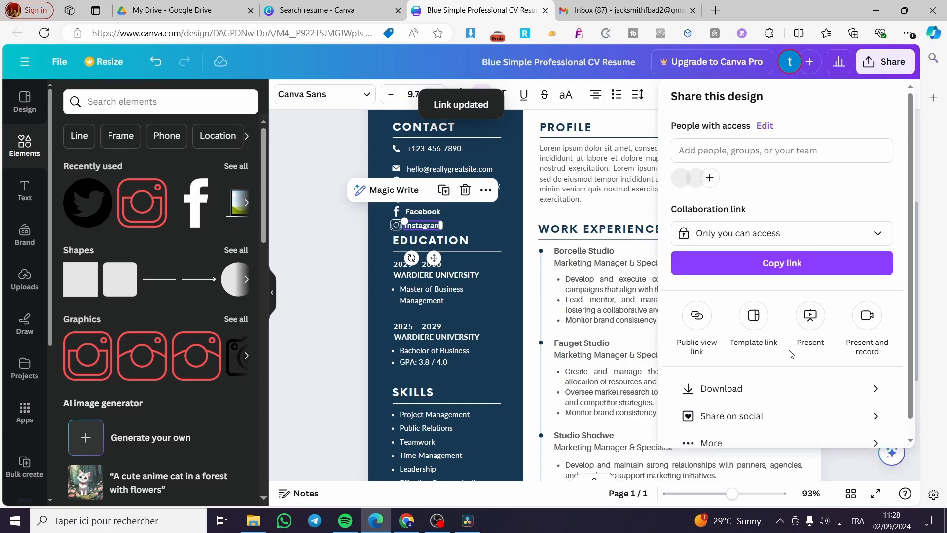
pyautogui.click(719, 388)
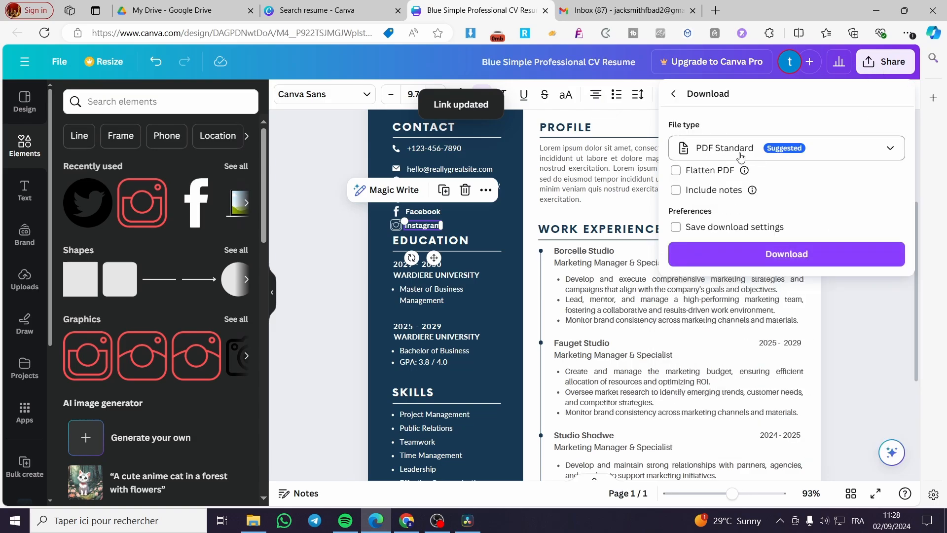